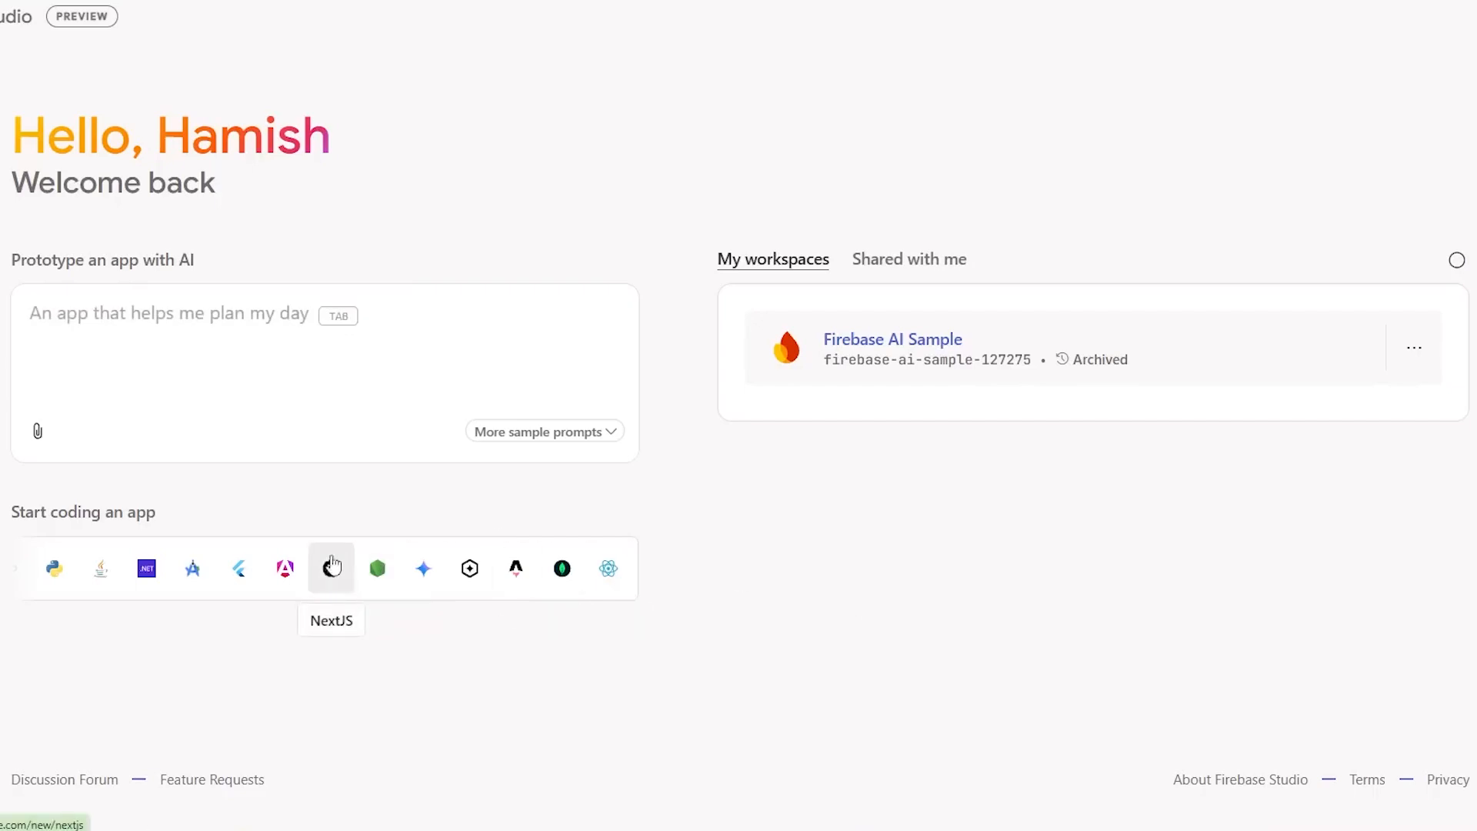
# Send Gemini the prompt 'make me a to-do app' in the to-do app workspace chat
pyautogui.click(543, 431)
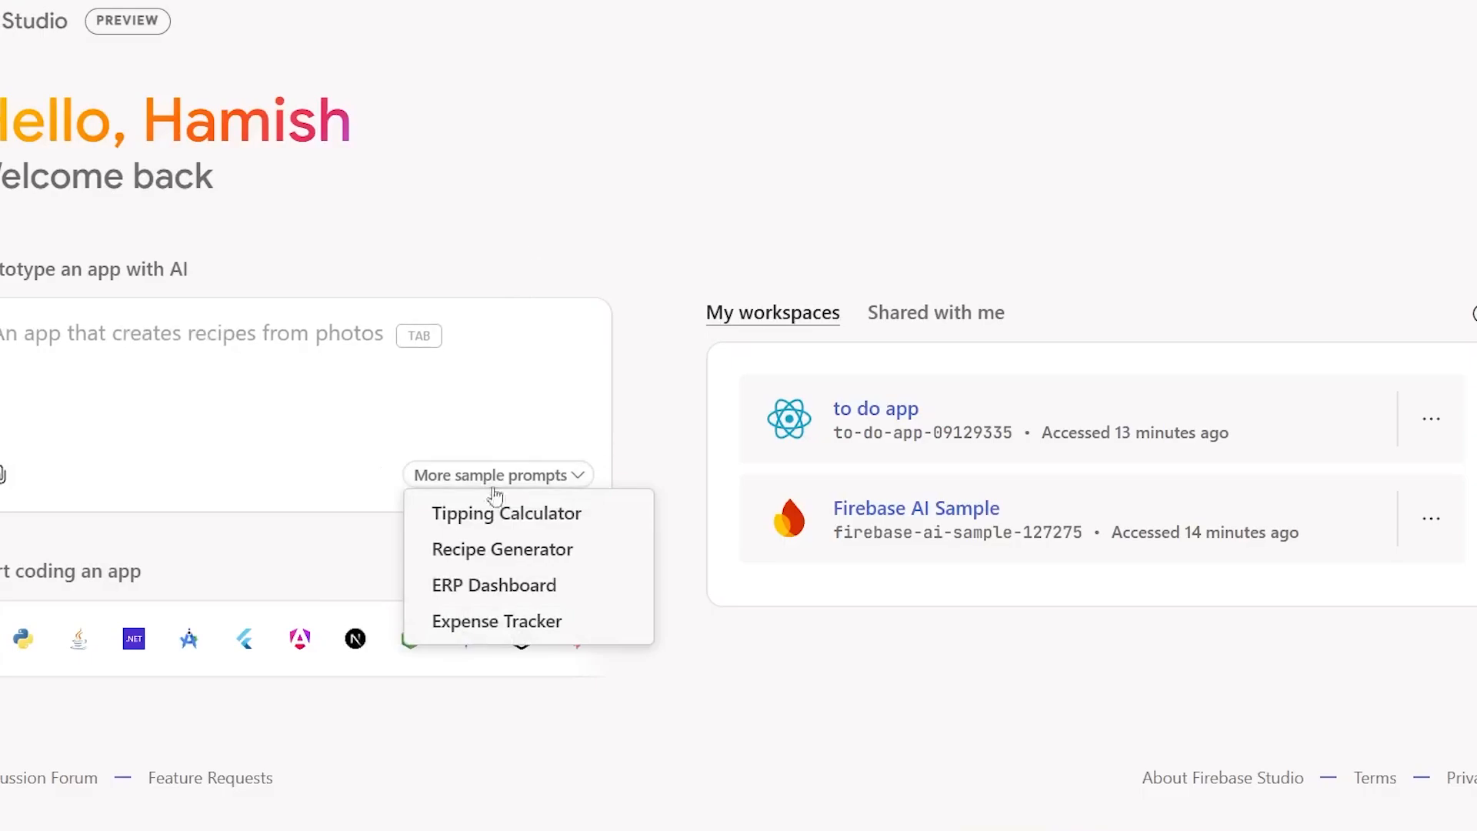
pyautogui.click(874, 407)
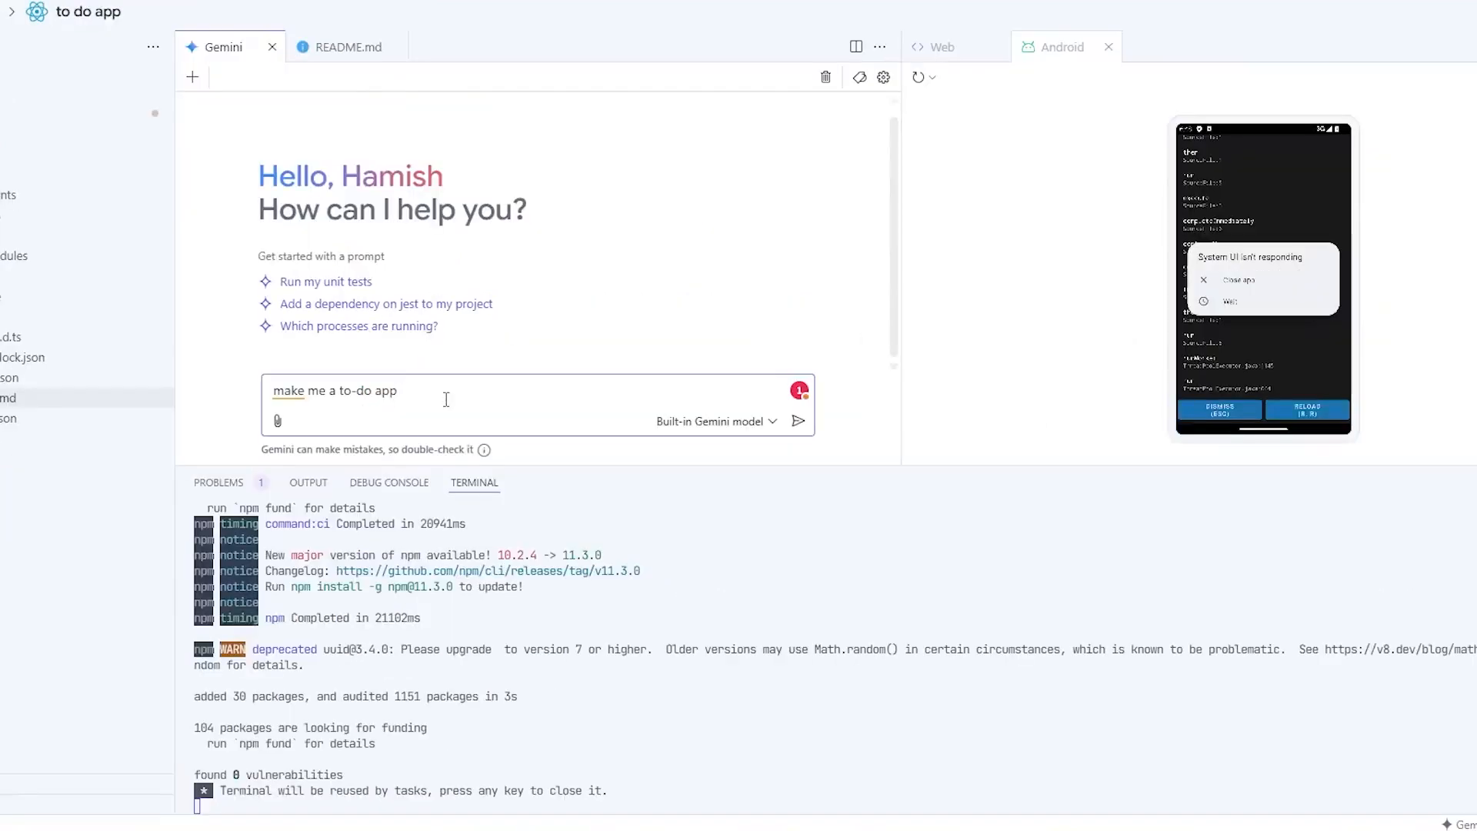
pyautogui.click(797, 389)
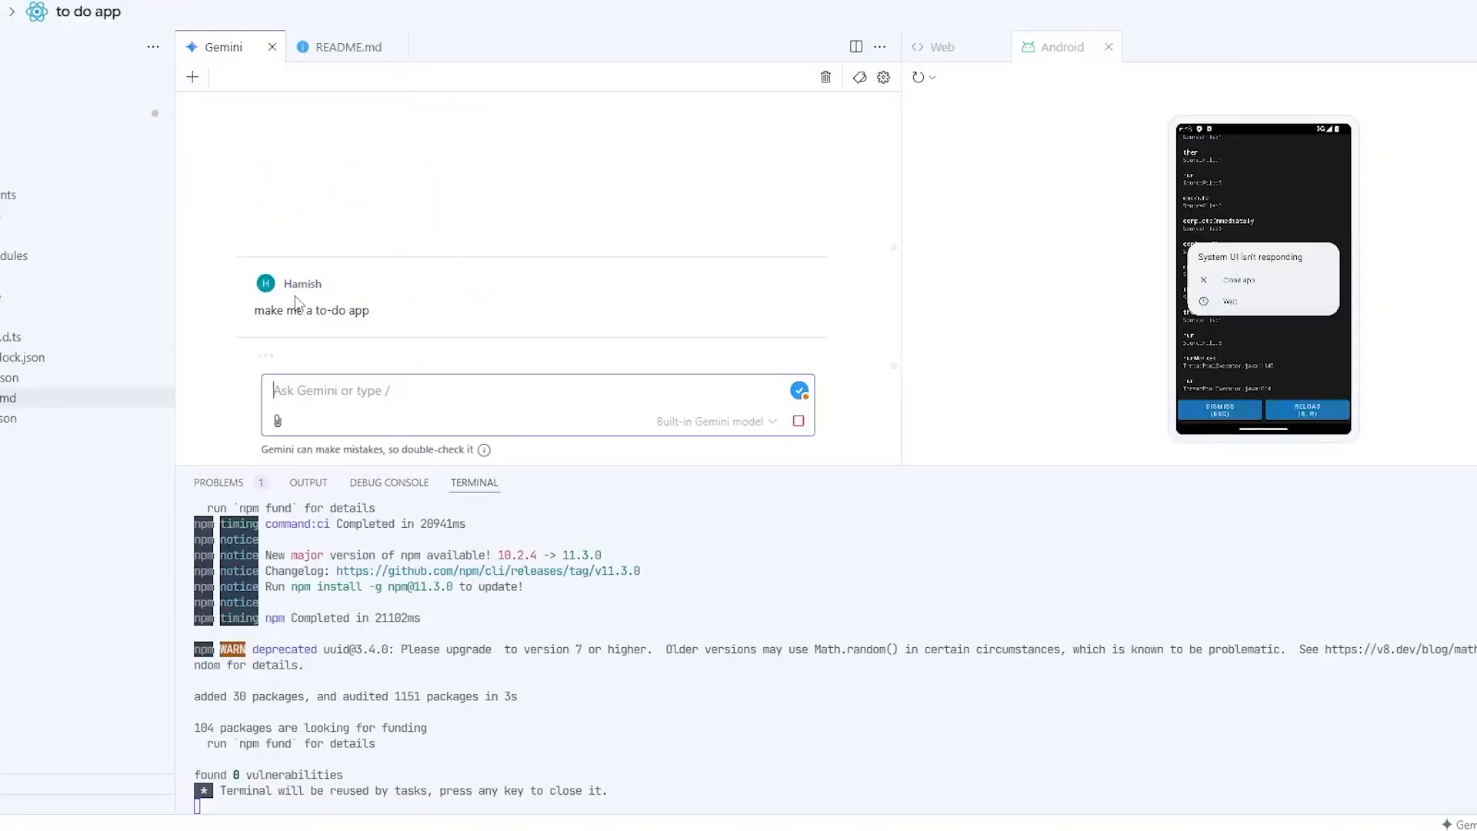